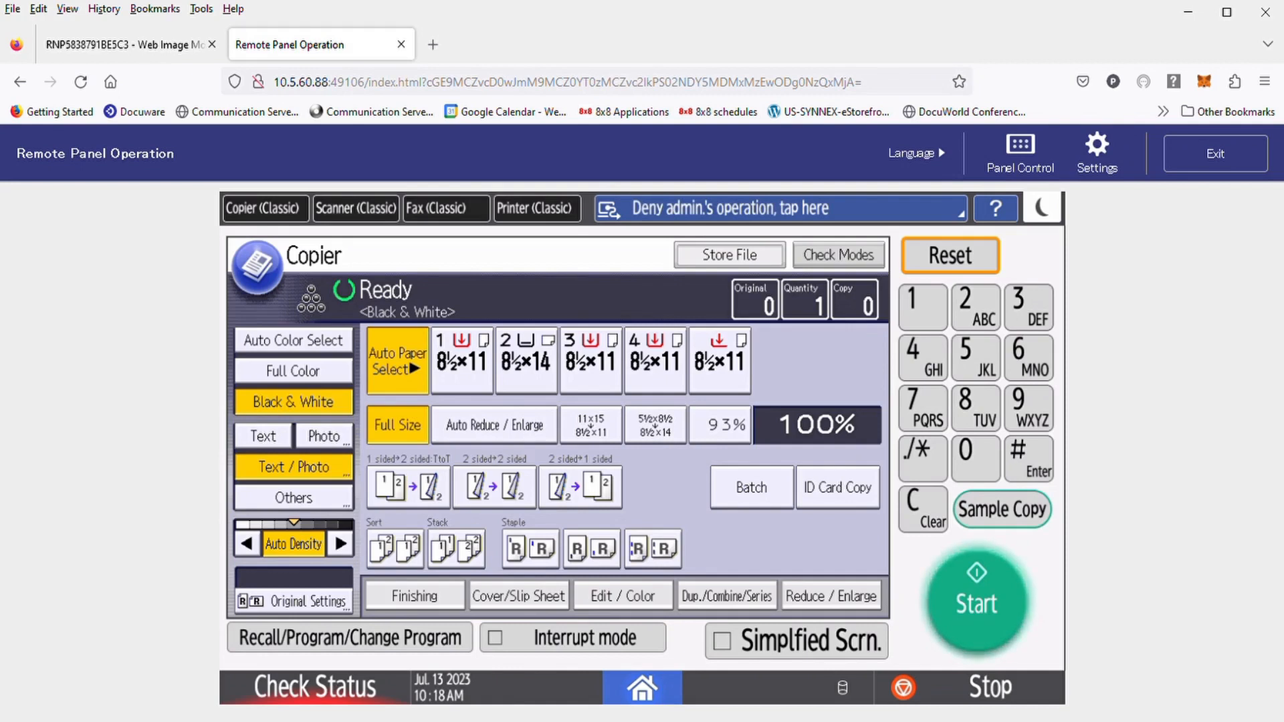
- Switch the remote panel from the copier to the Scanner (Classic) email screen
left_click(778, 208)
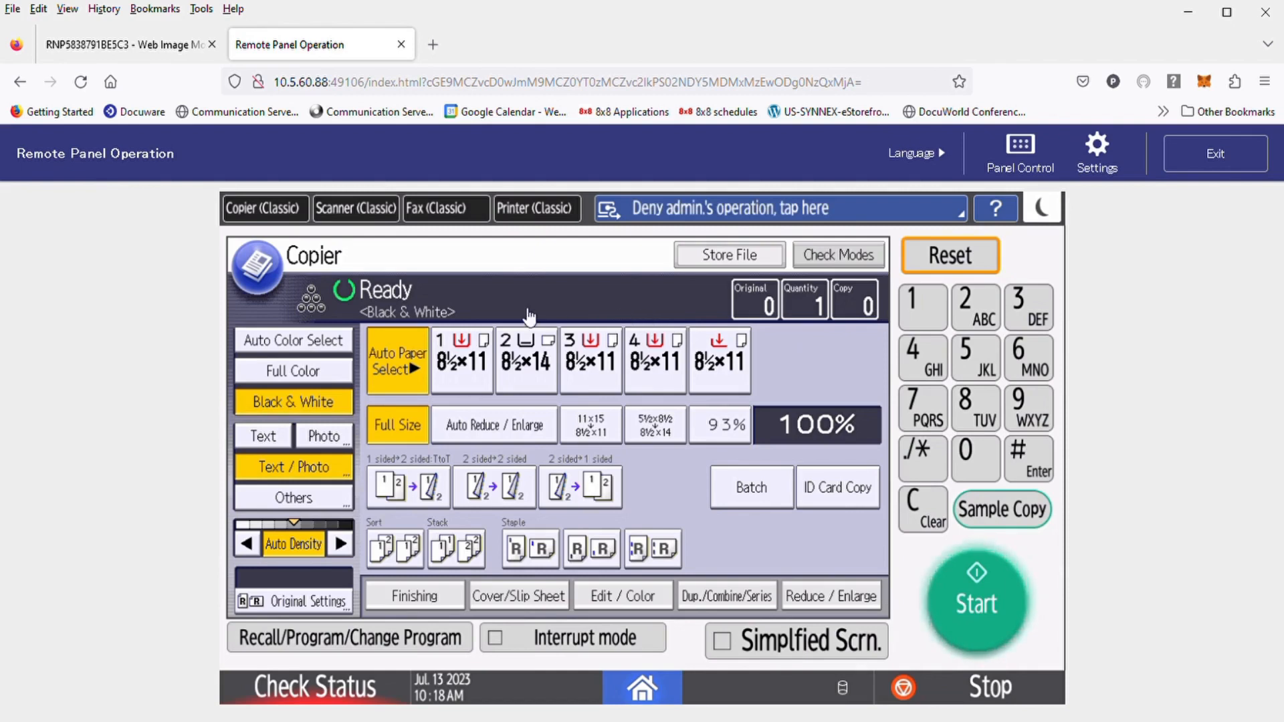
mouse_move(373, 290)
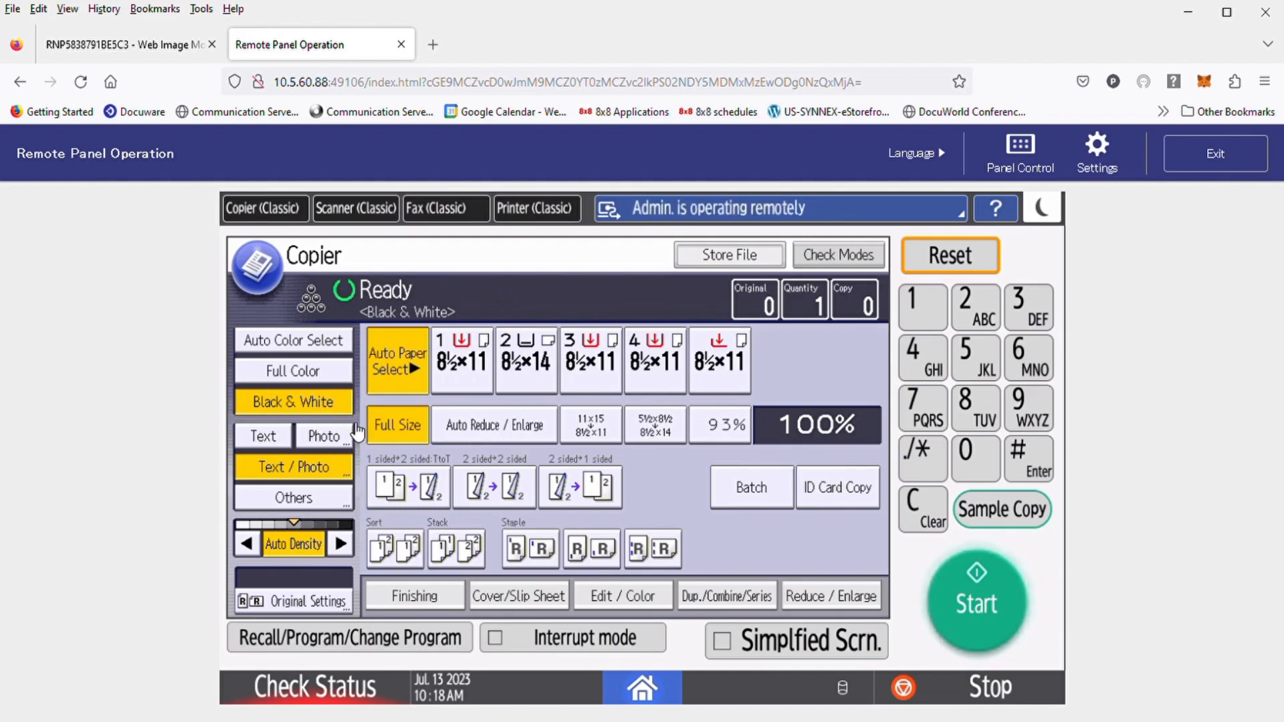
mouse_move(352, 228)
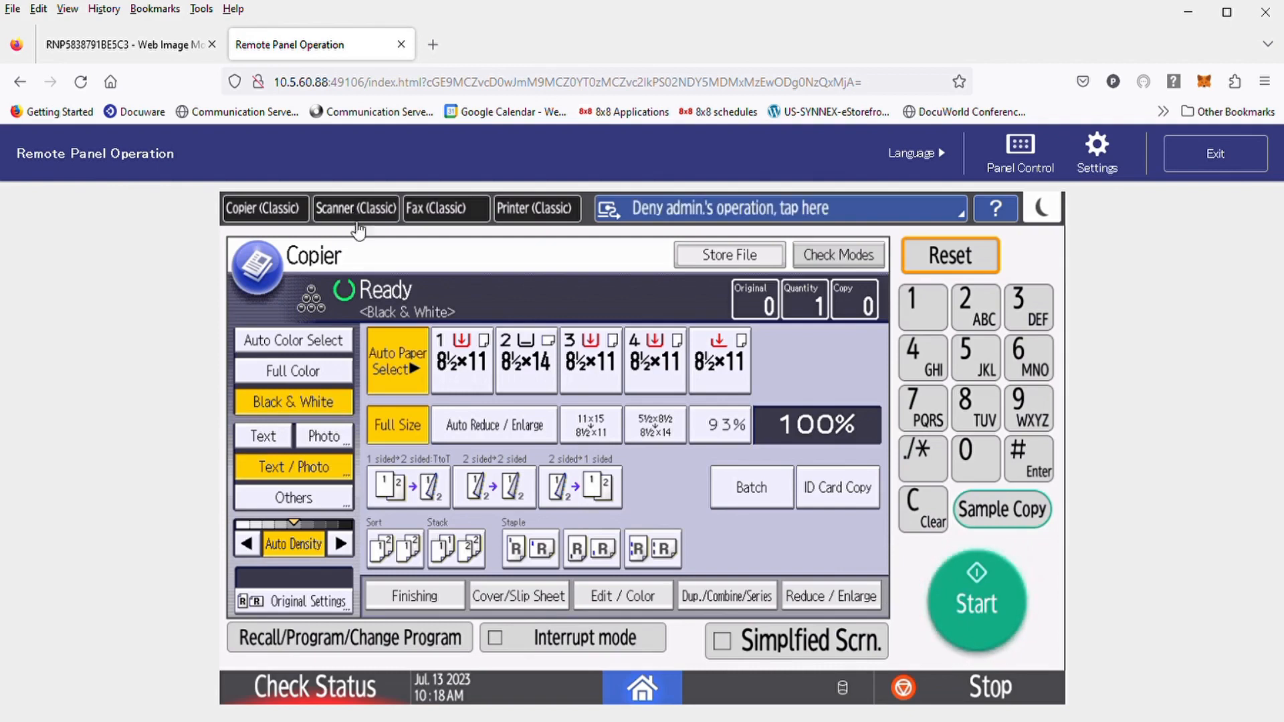
mouse_move(363, 214)
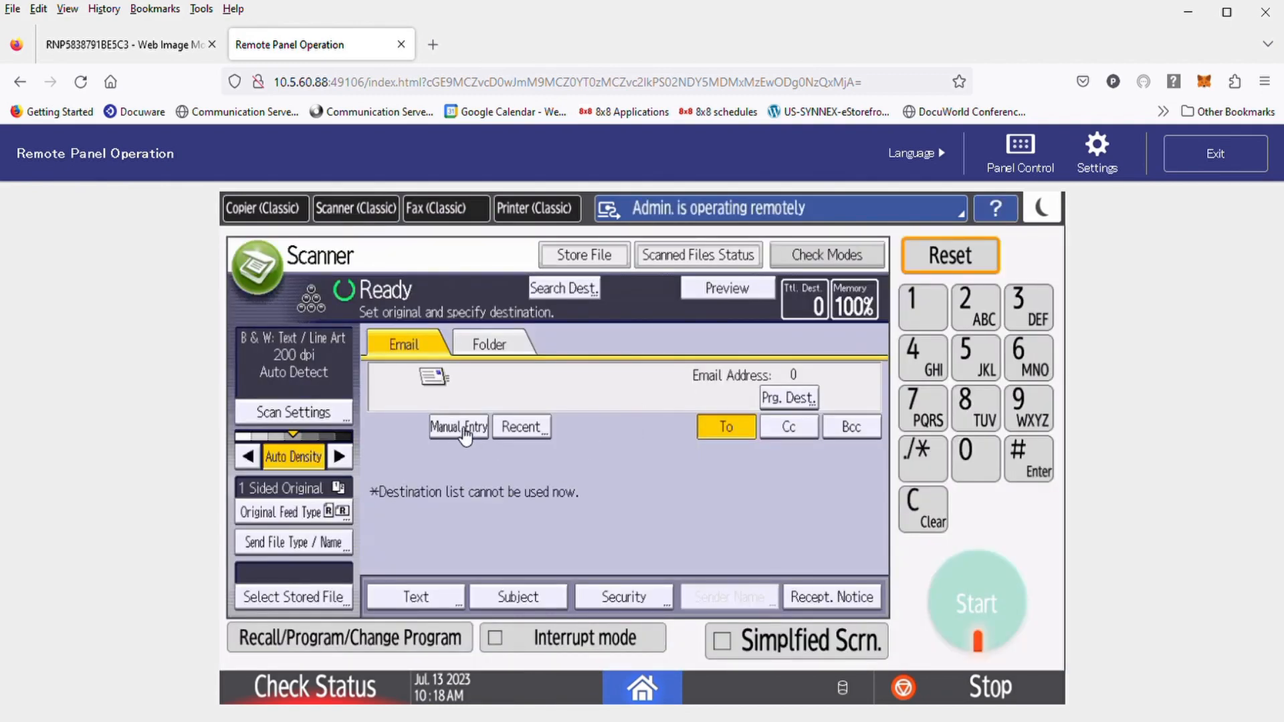
left_click(458, 427)
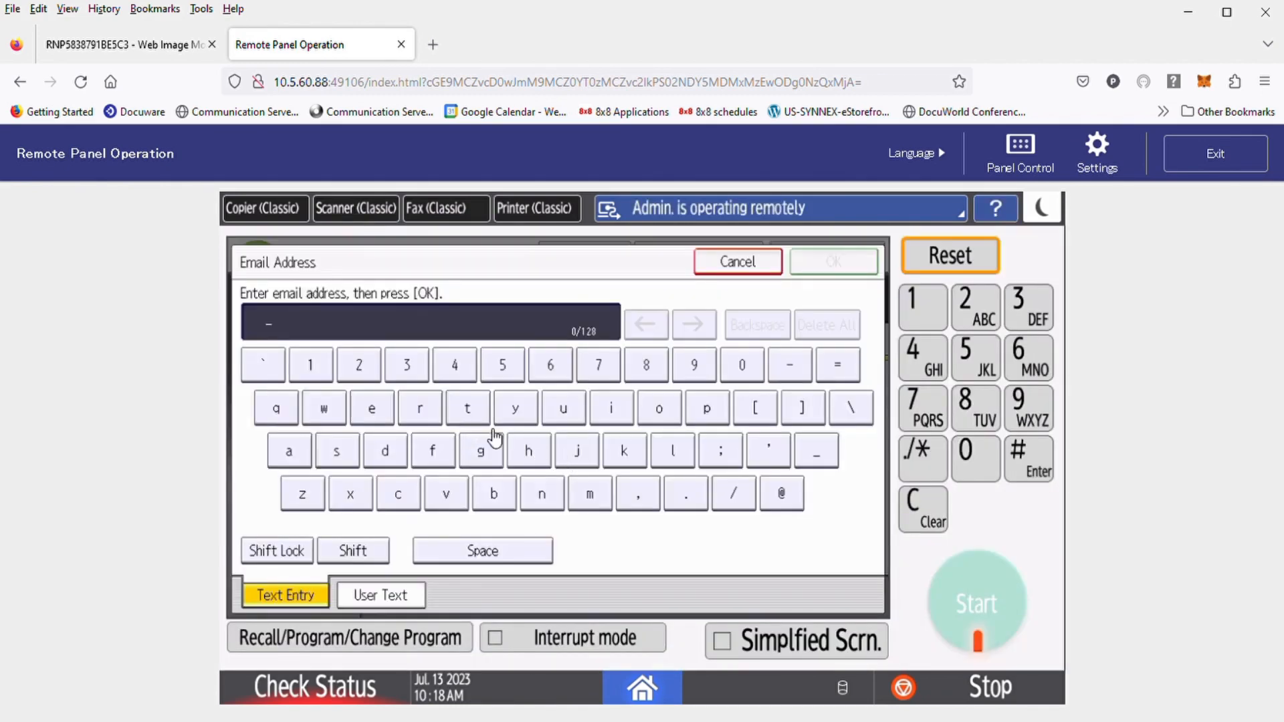
left_click(337, 451)
type("test@")
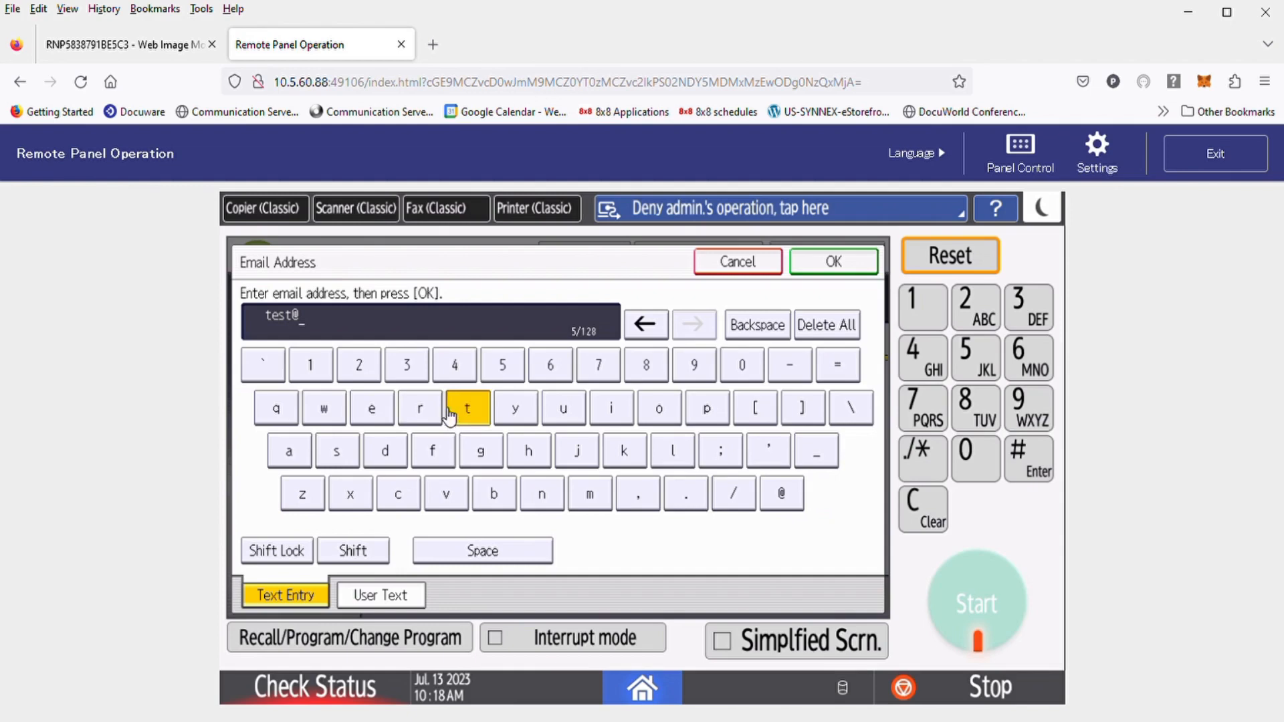
left_click(468, 408)
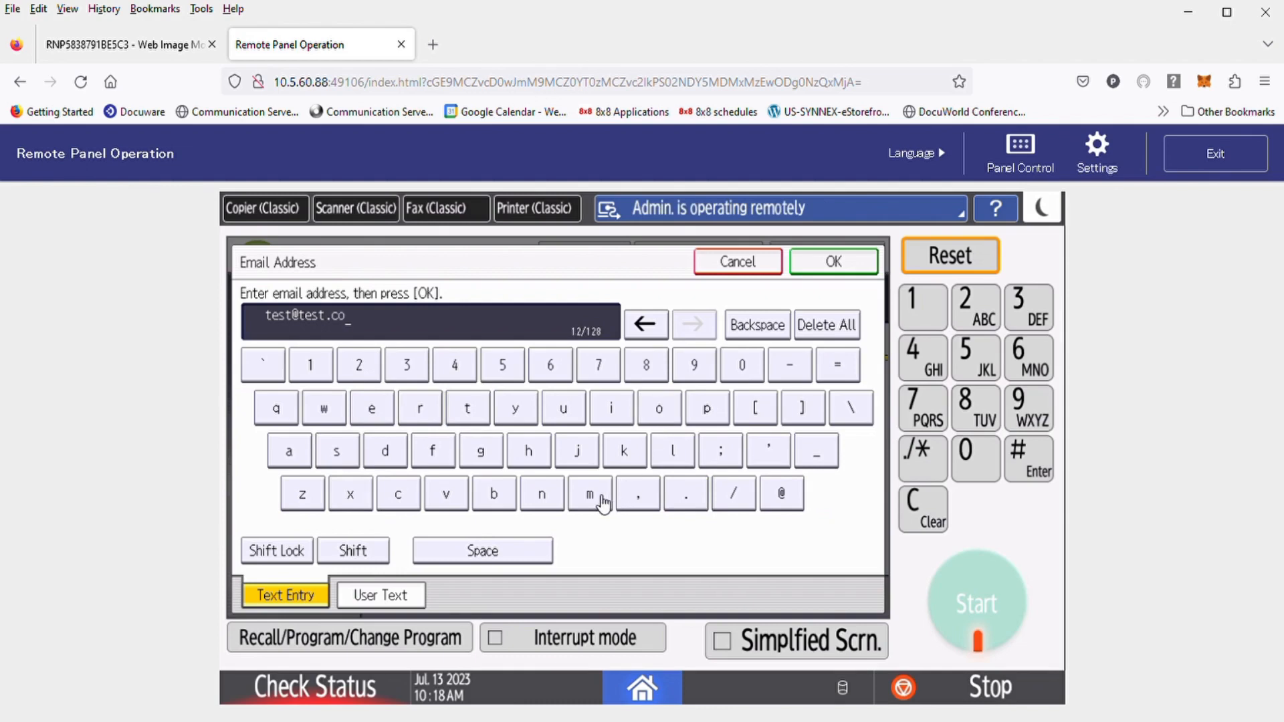
left_click(588, 493)
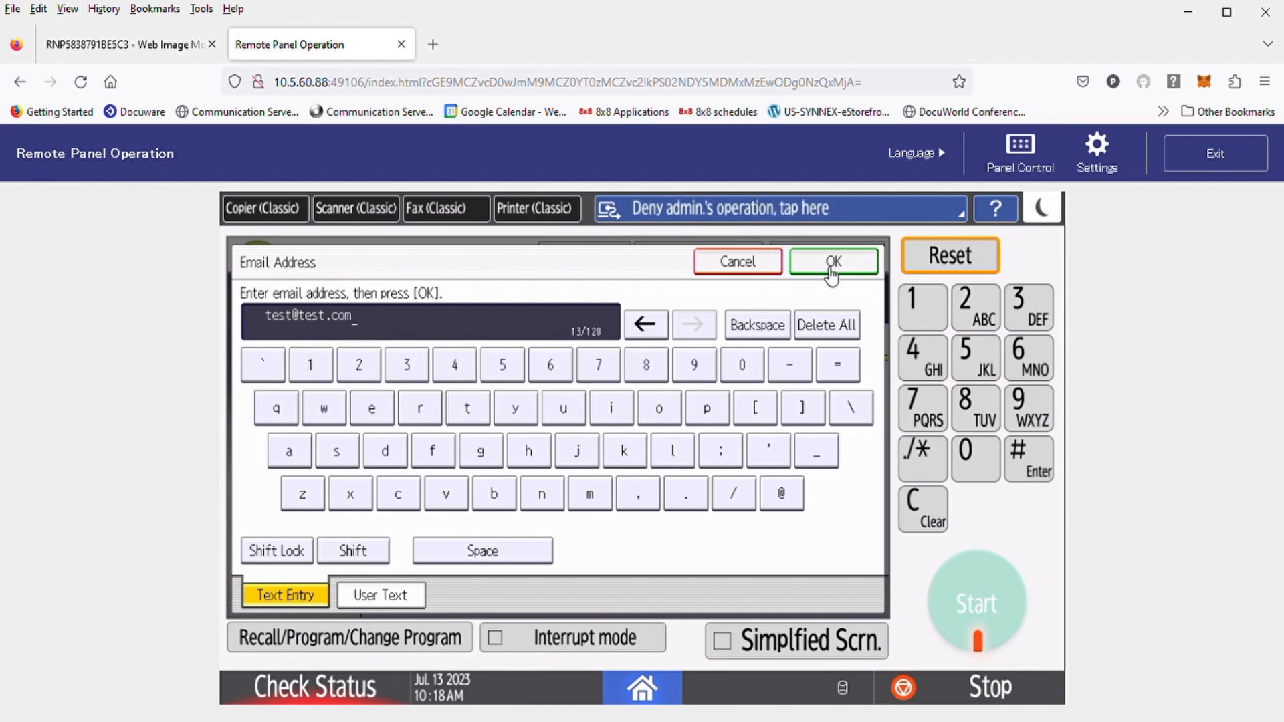
left_click(832, 261)
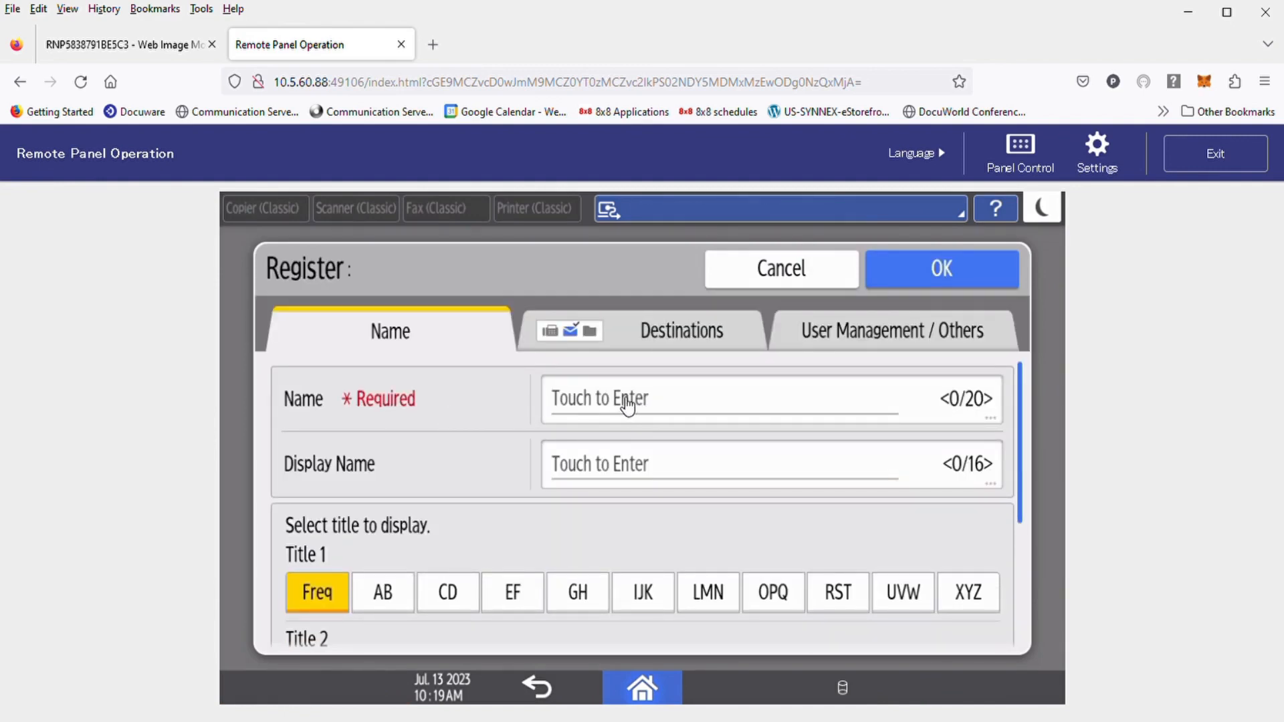
- Begin entering the name in the Register form for the new address book entry
left_click(737, 398)
type("Te")
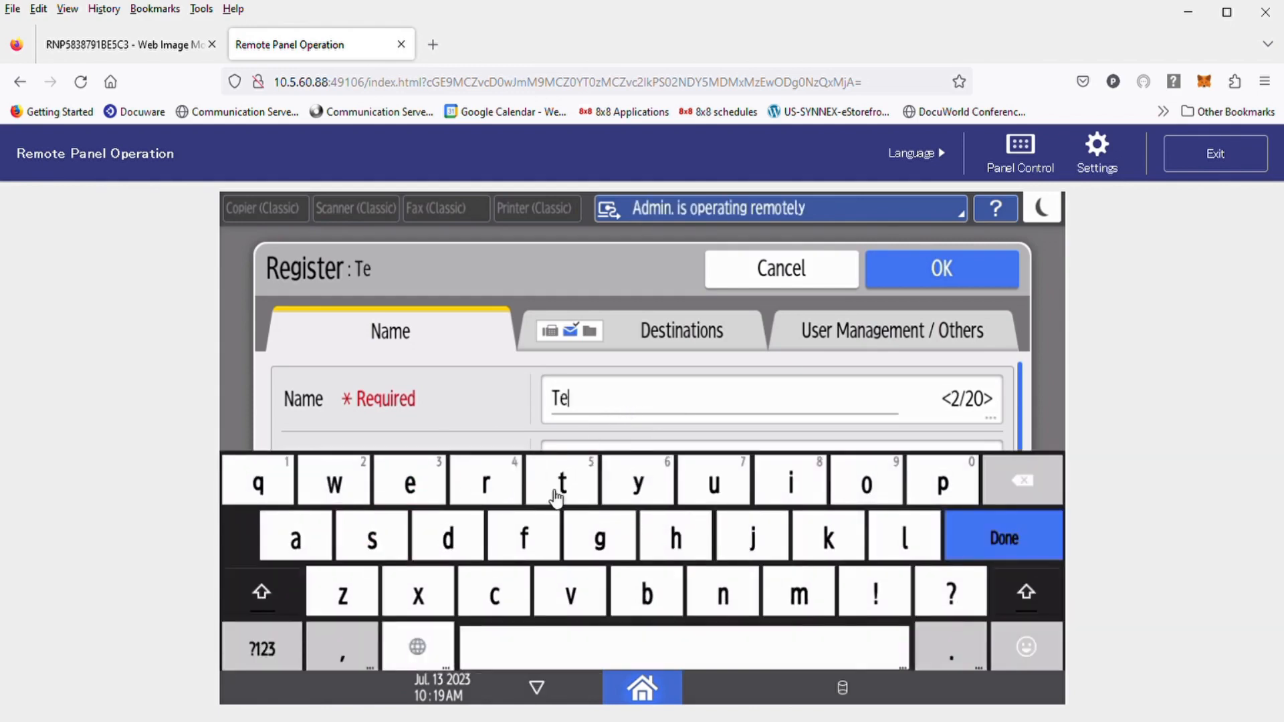
- Name the entry Test, file it under the RST title and save it
type("st")
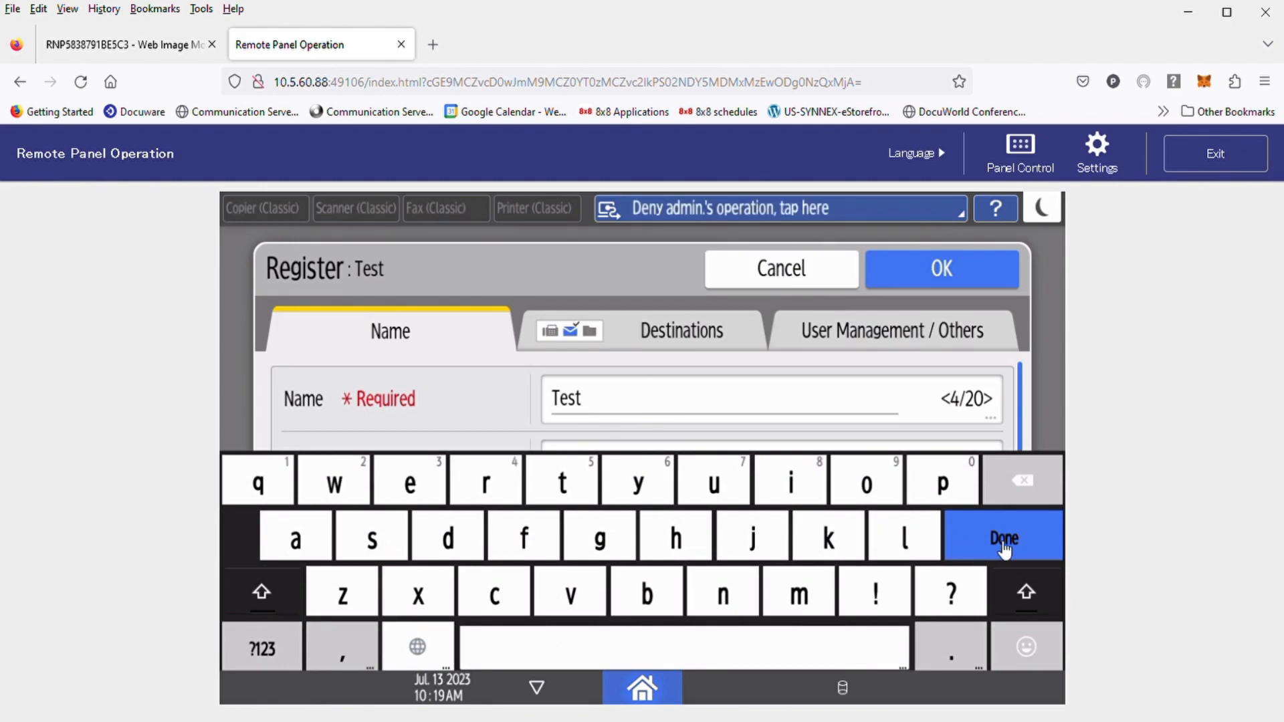
left_click(1001, 537)
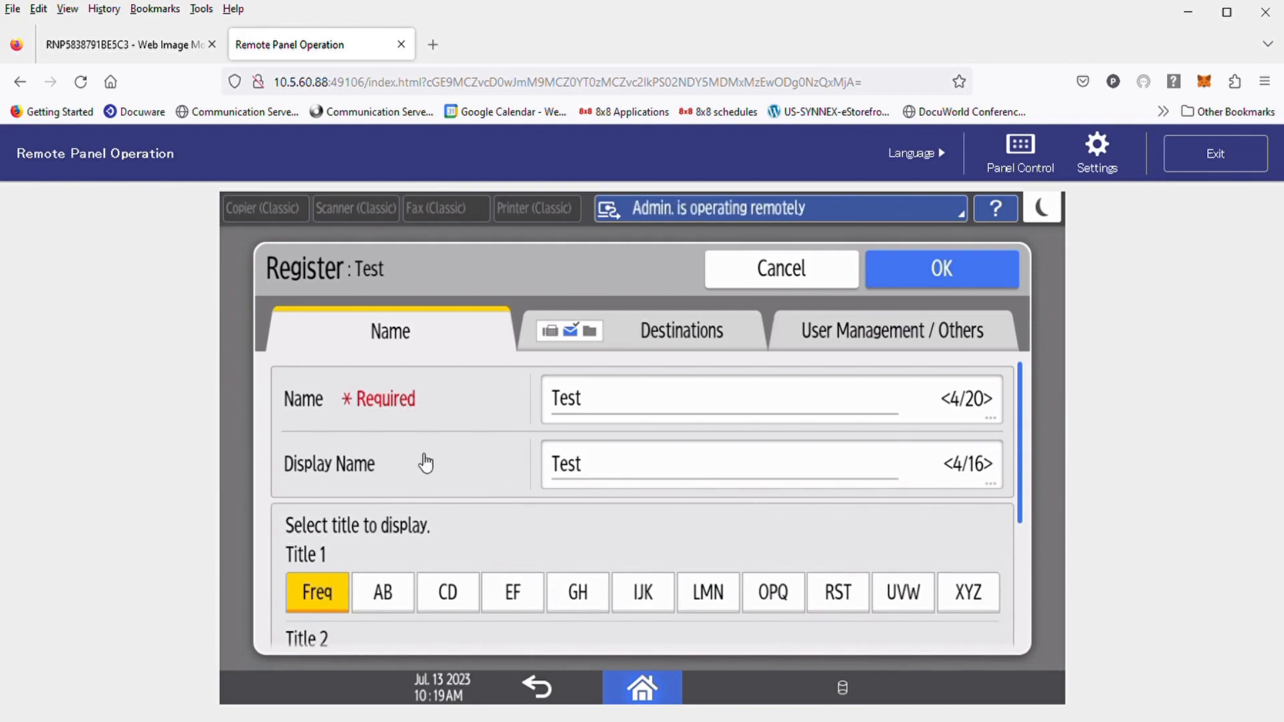
mouse_move(425, 424)
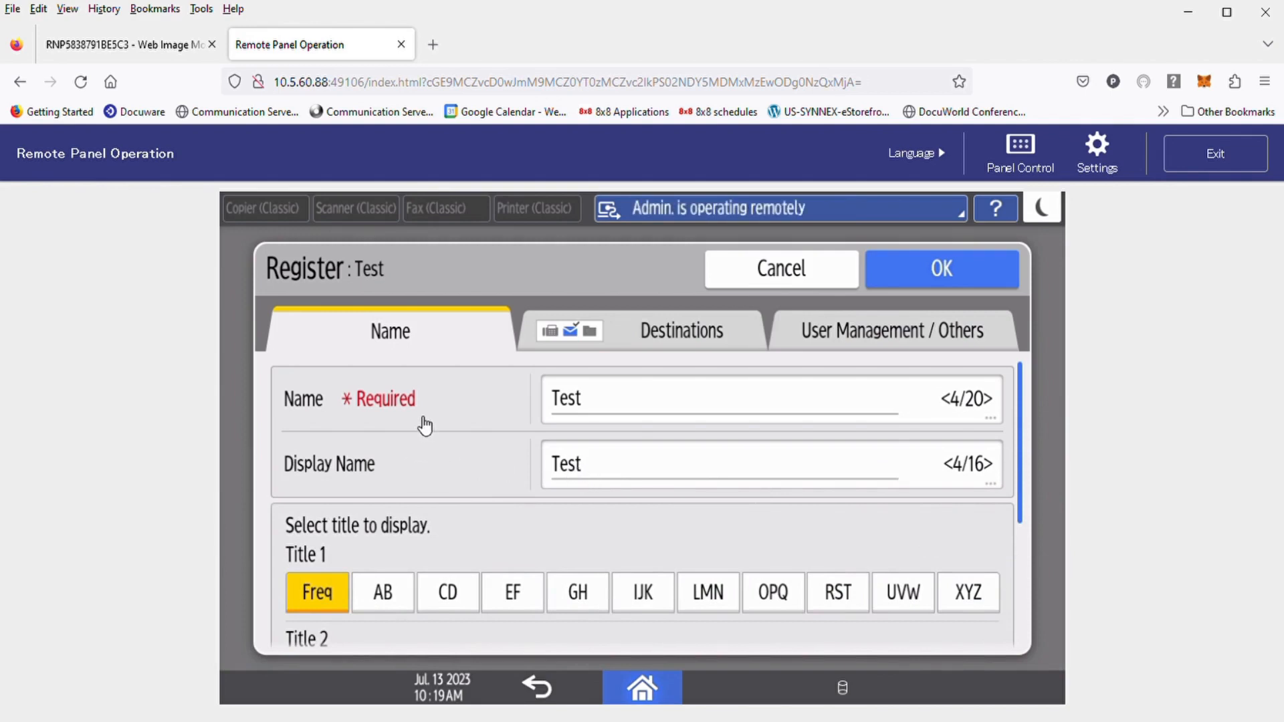
mouse_move(503, 475)
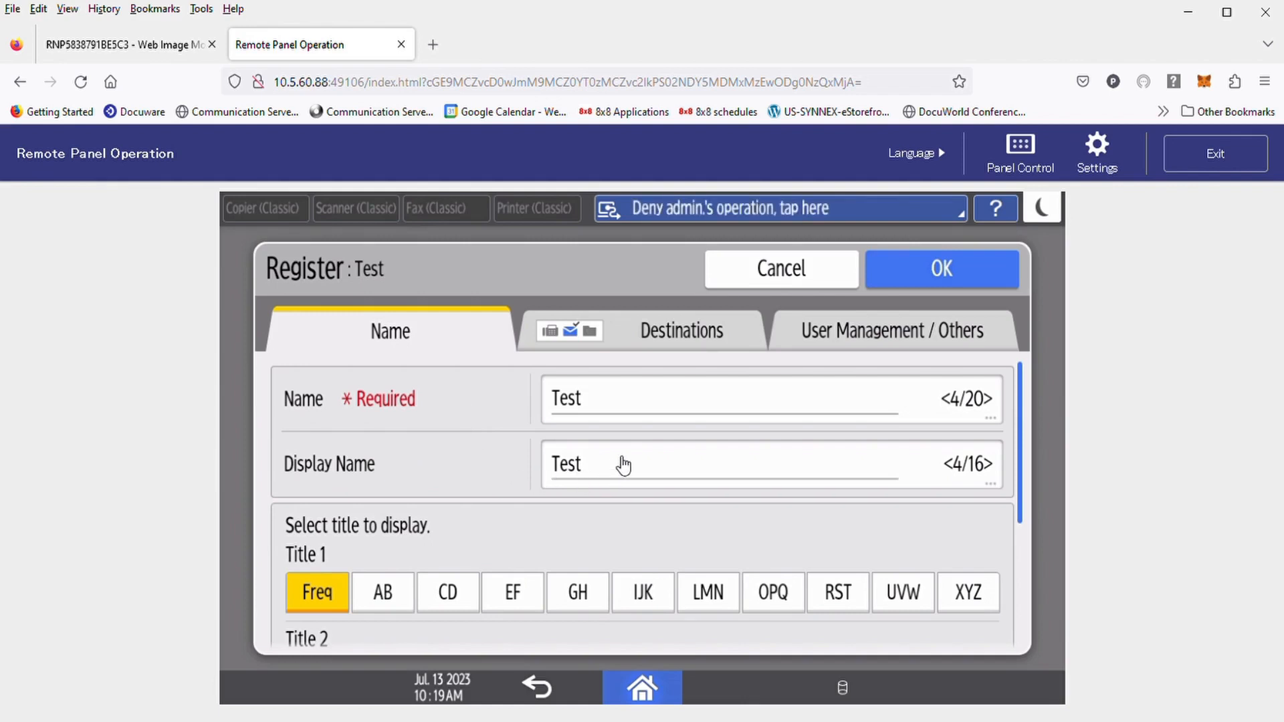
mouse_move(567, 465)
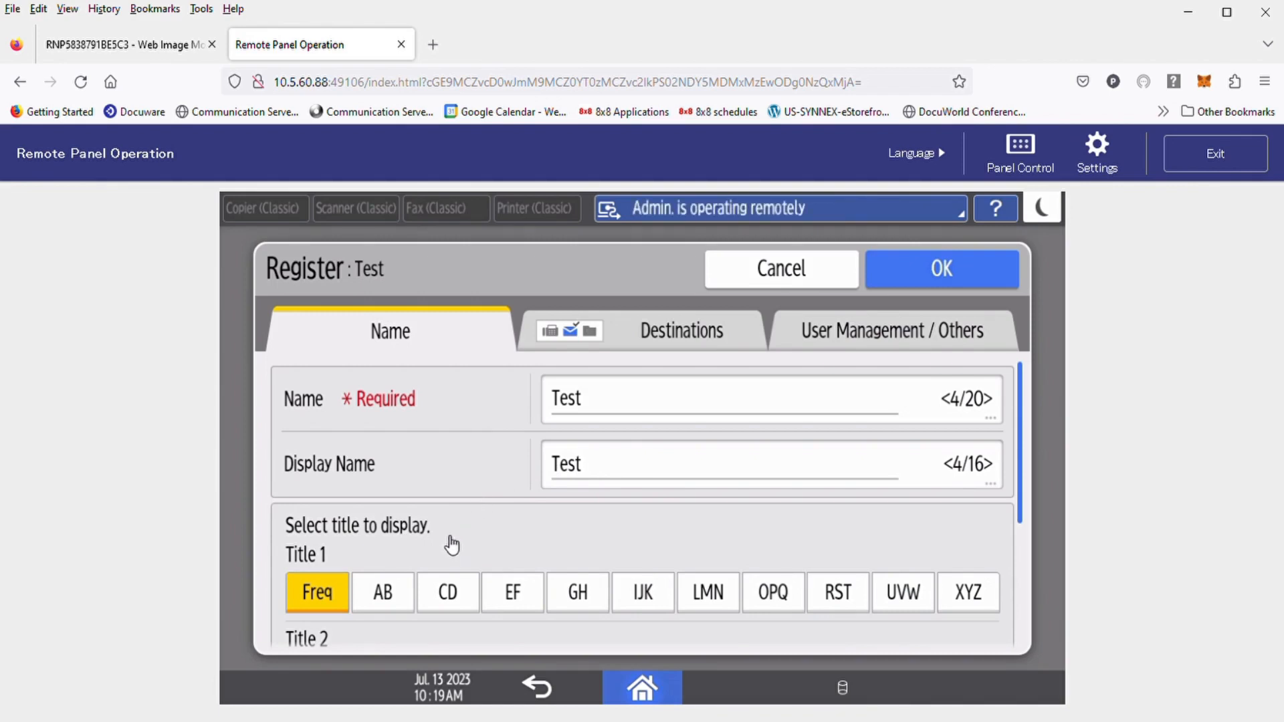
mouse_move(546, 559)
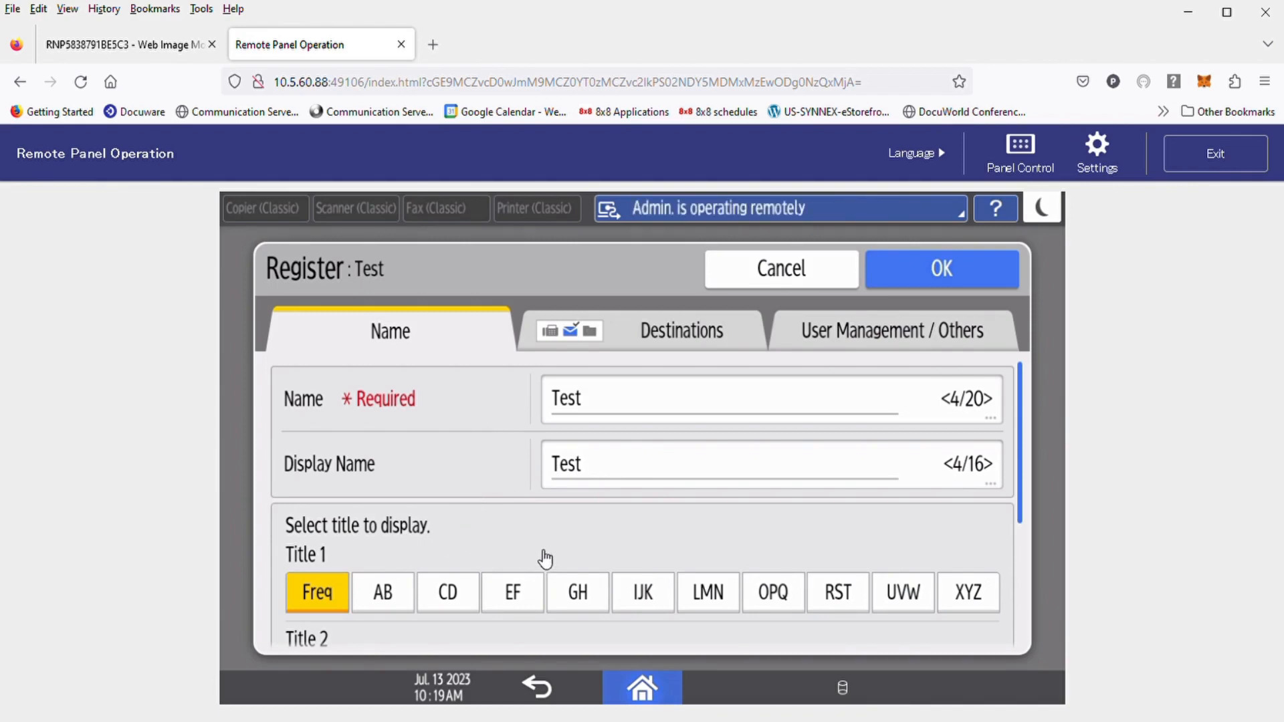
mouse_move(634, 556)
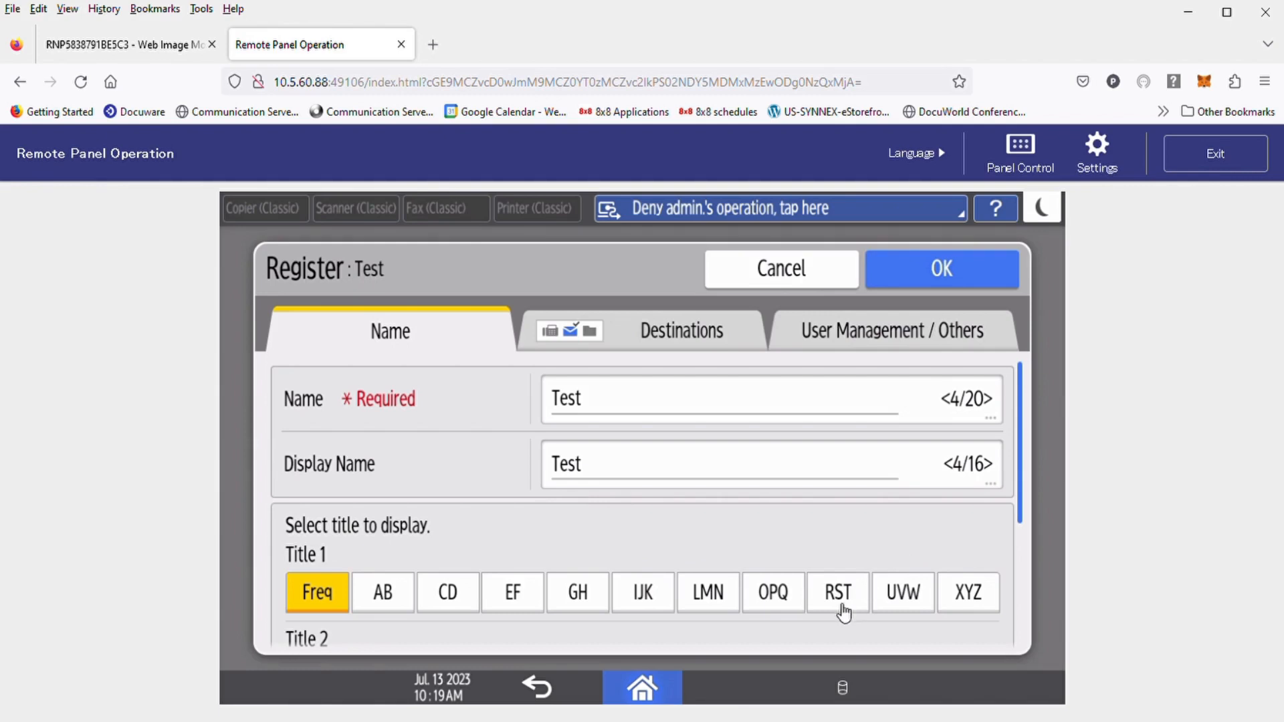
mouse_move(851, 604)
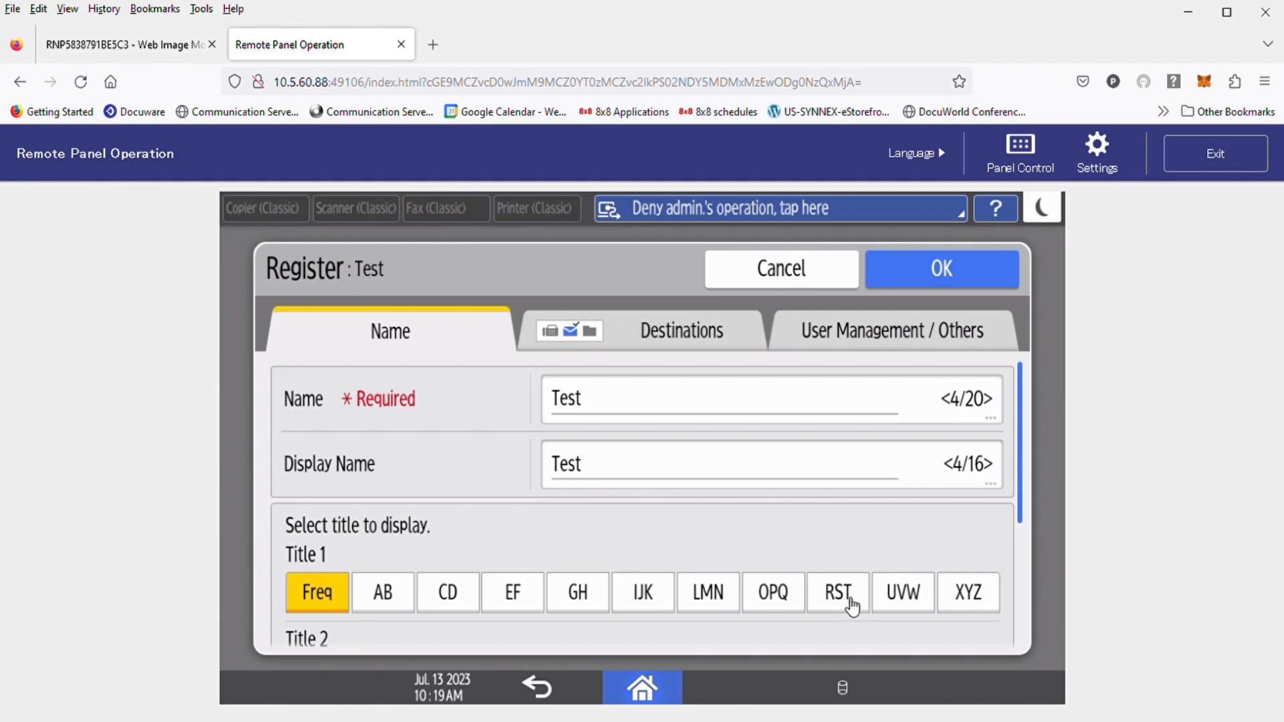
left_click(837, 593)
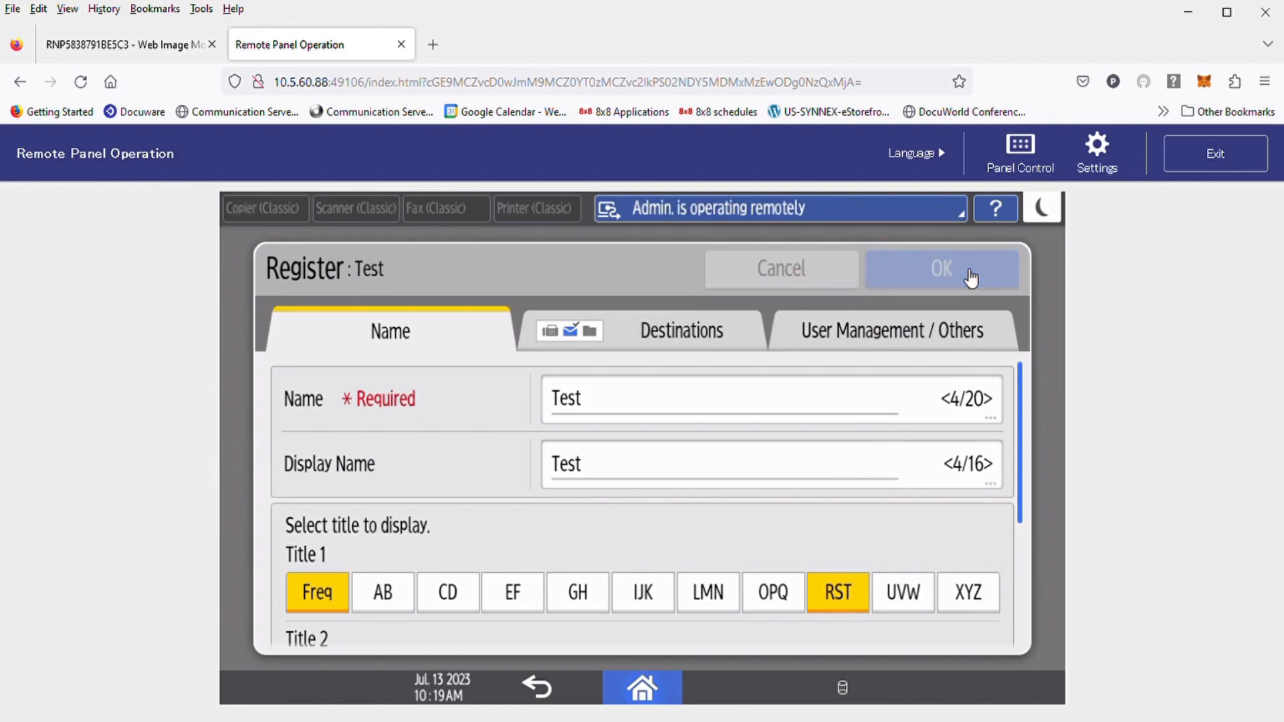
left_click(940, 269)
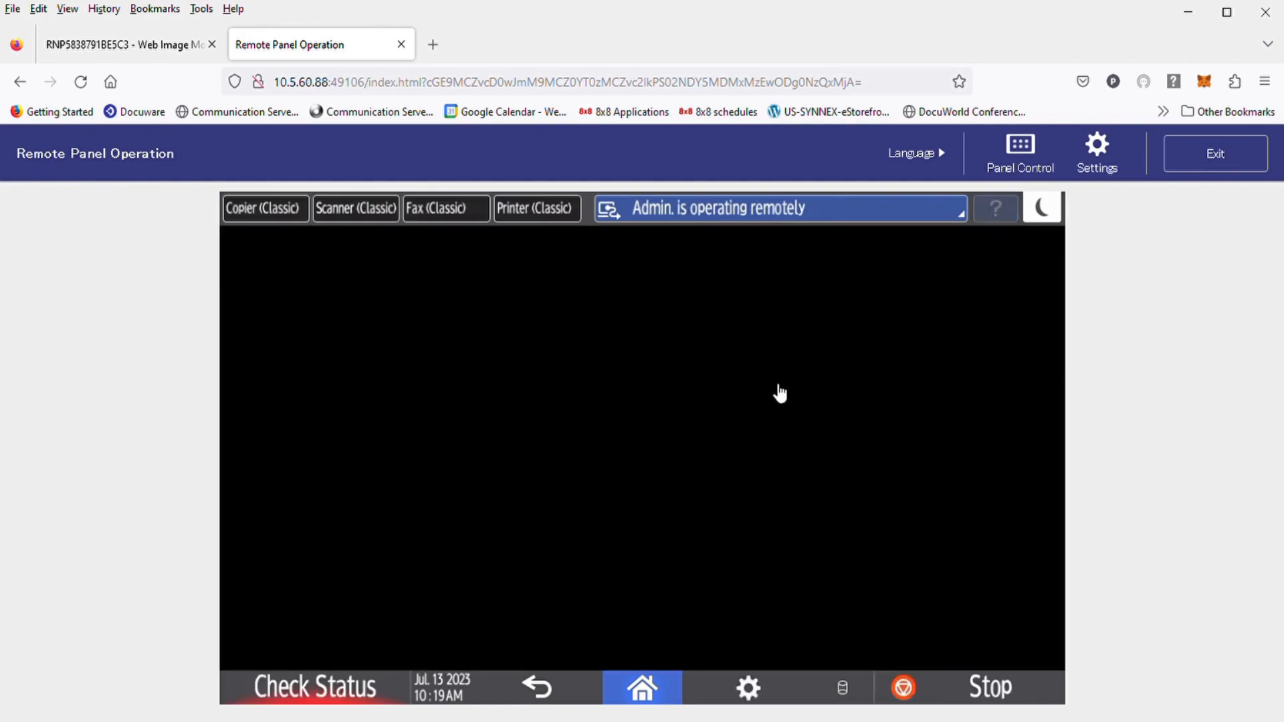
left_click(355, 208)
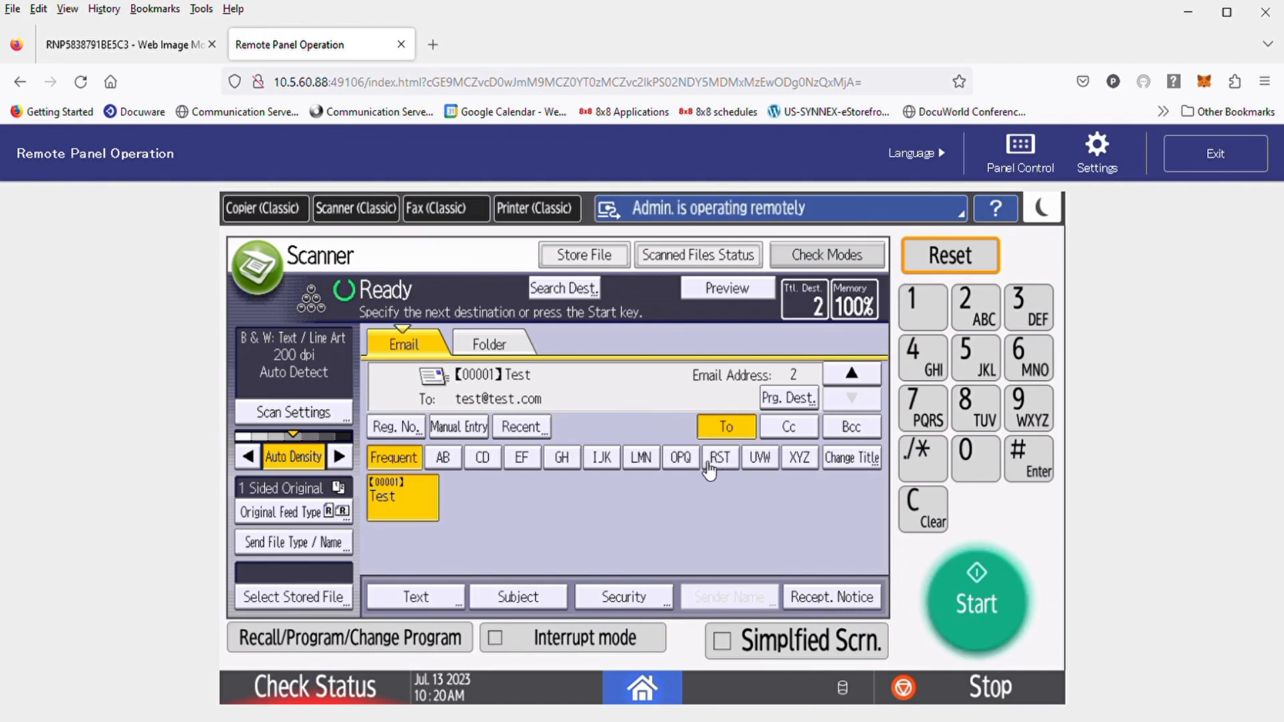
mouse_move(673, 444)
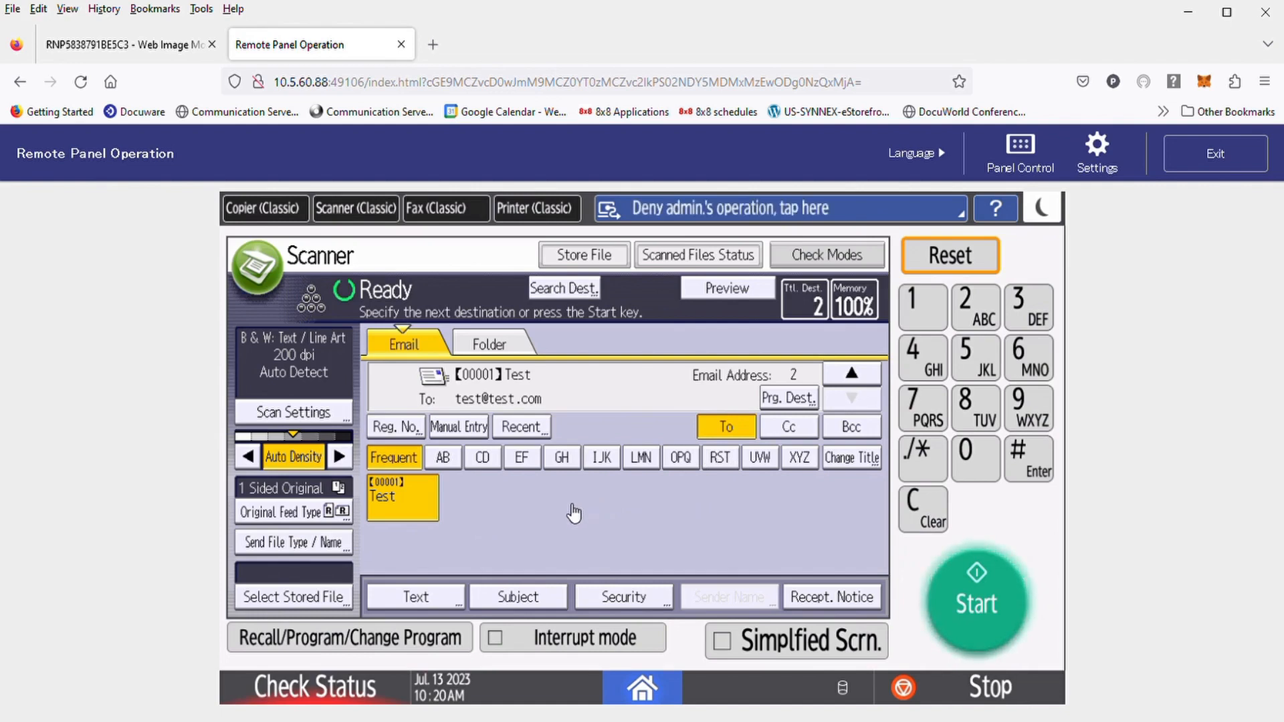
mouse_move(566, 508)
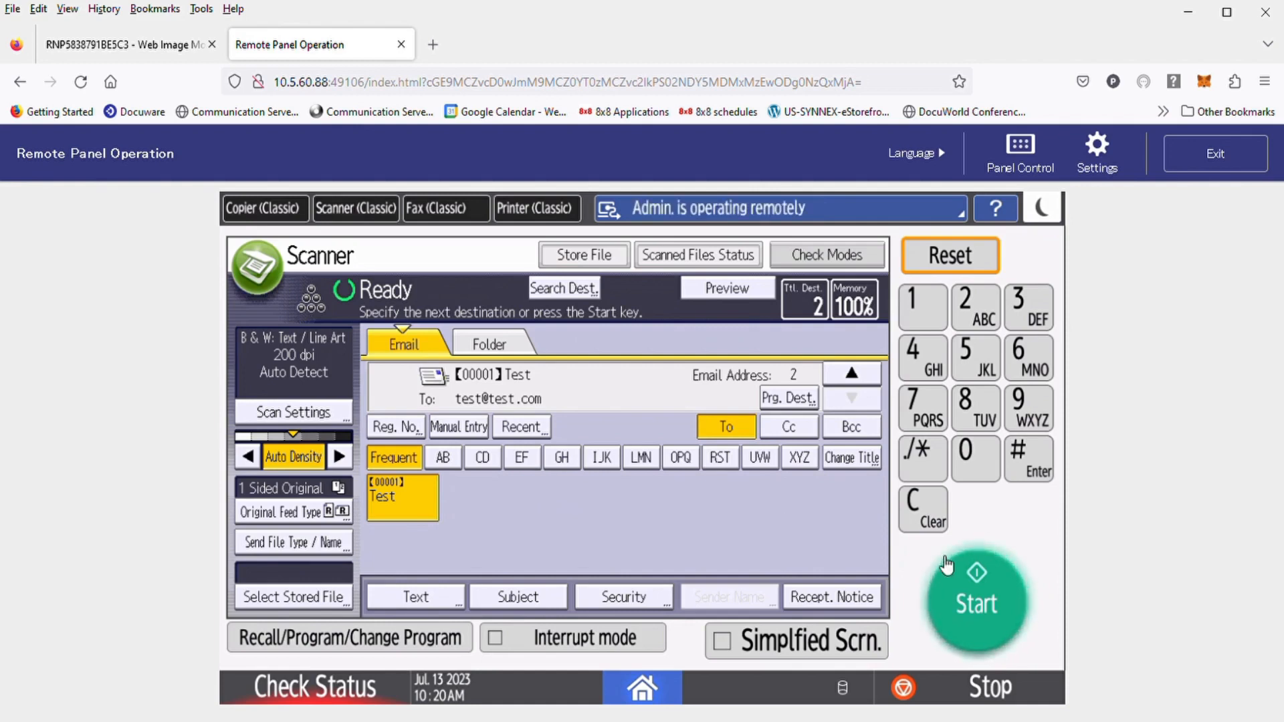
mouse_move(658, 516)
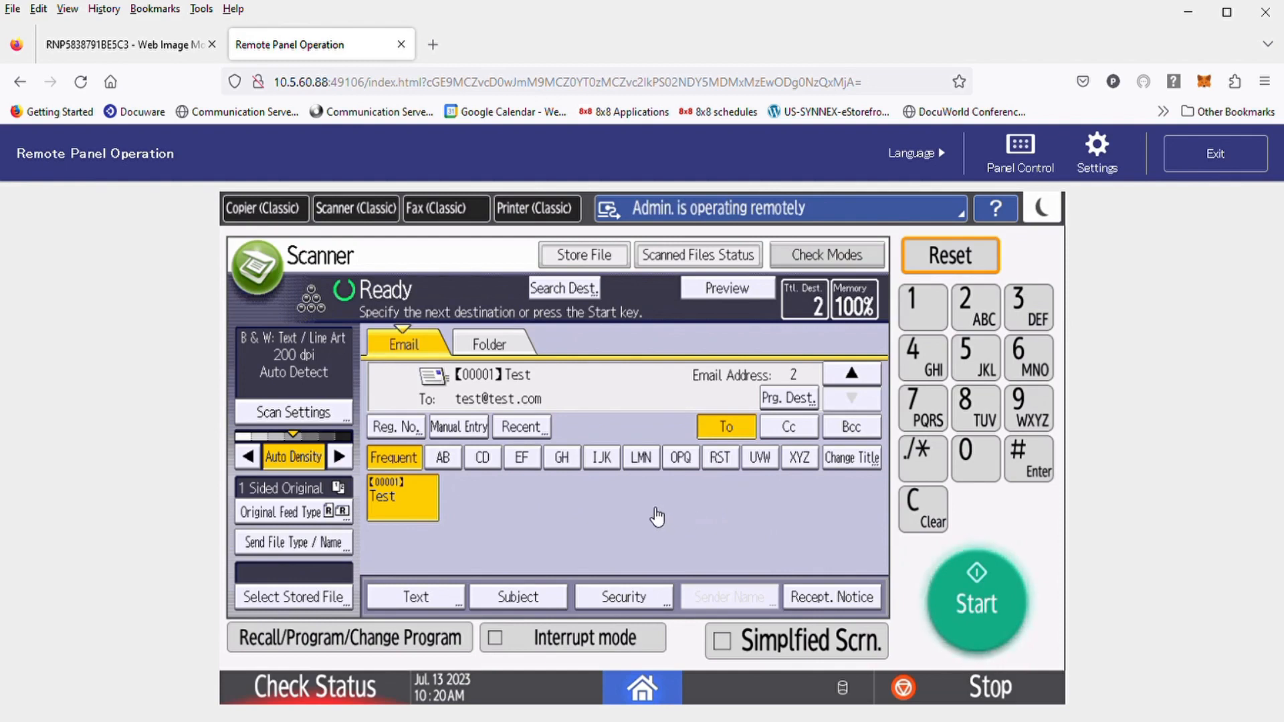